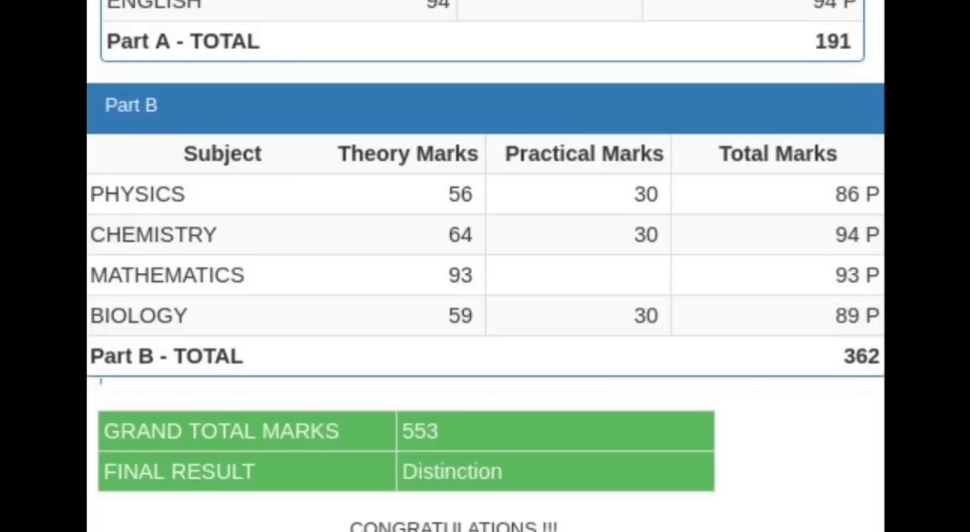
scroll("up", 3)
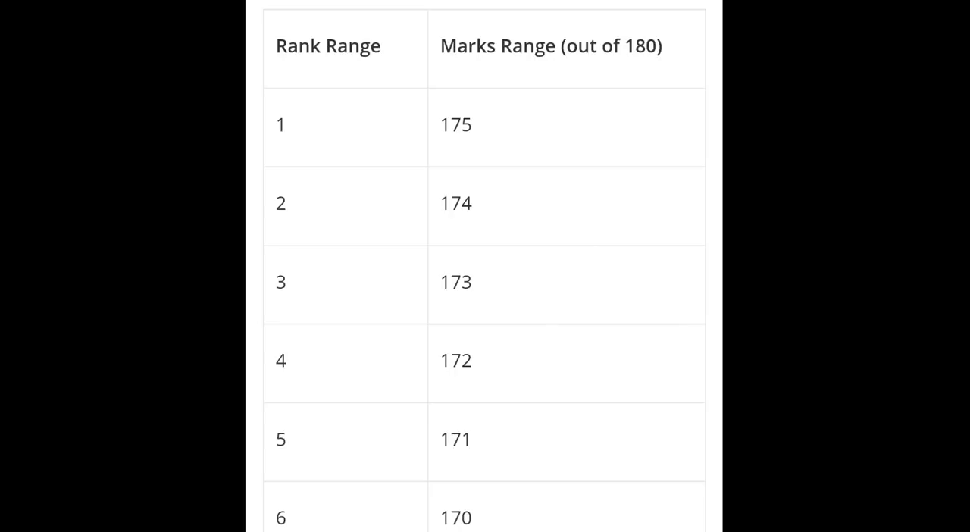
scroll("down", 3)
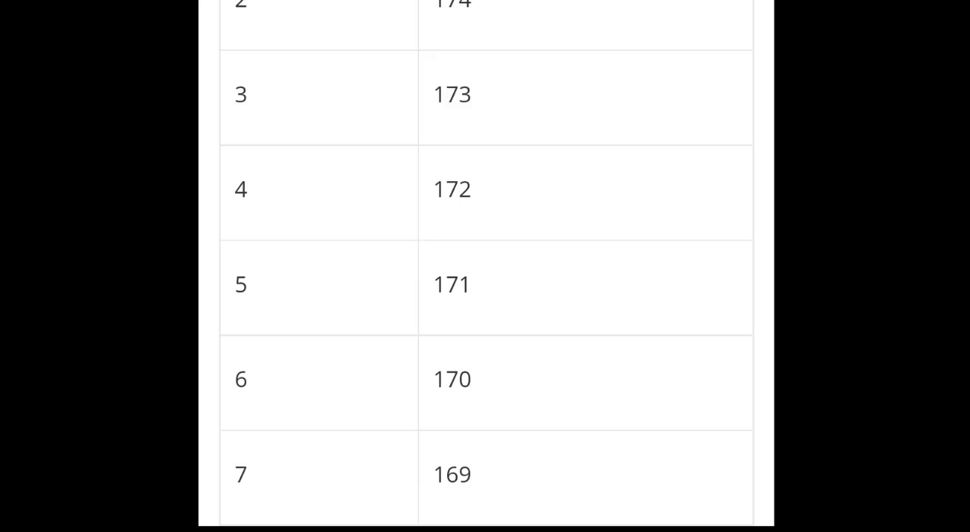
scroll("down", 3)
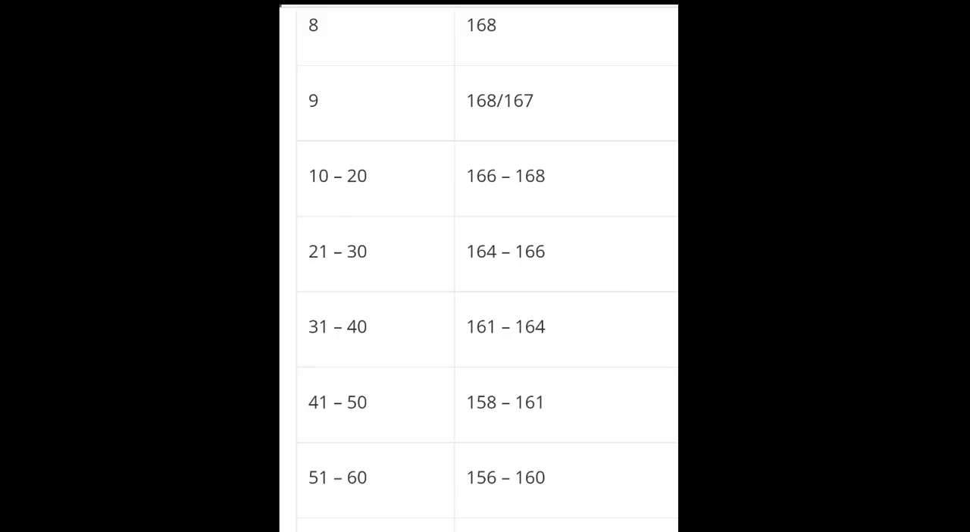
scroll("down", 3)
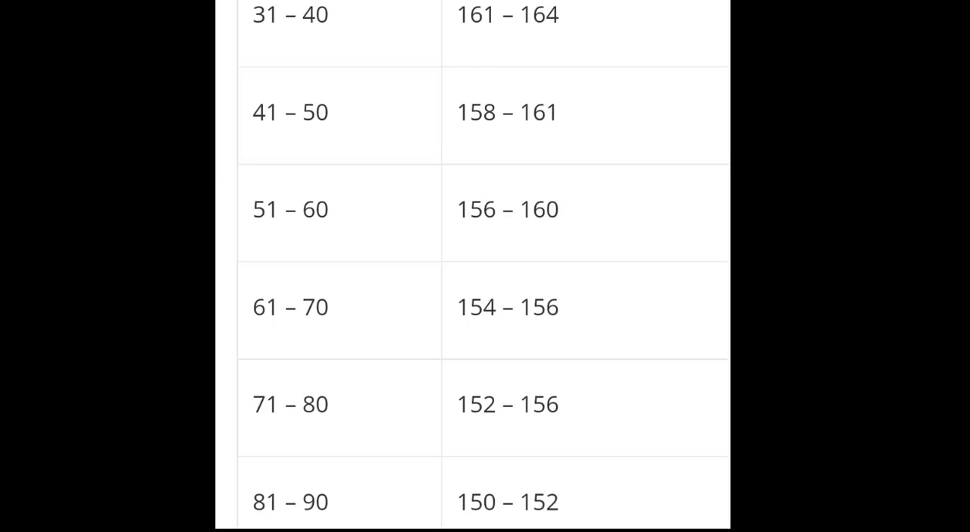
scroll("down", 3)
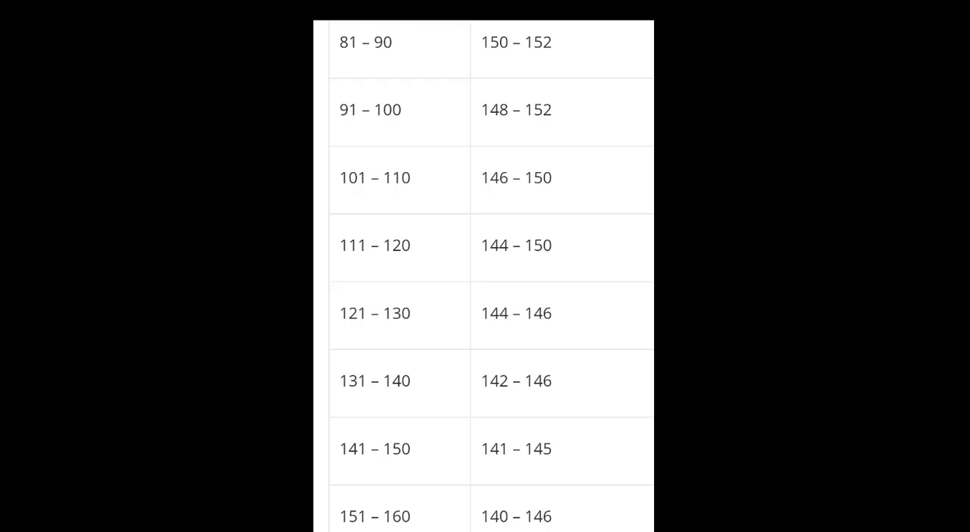
scroll("down", 3)
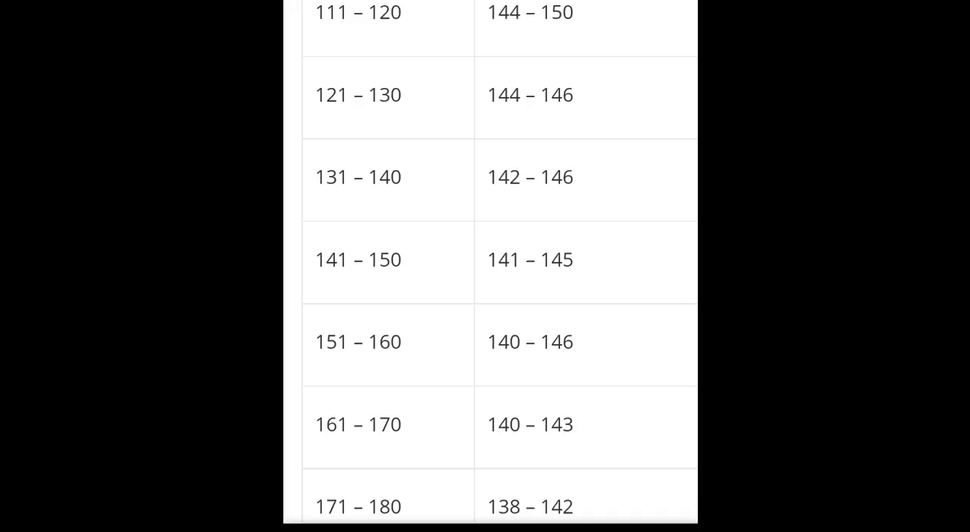
scroll("down", 3)
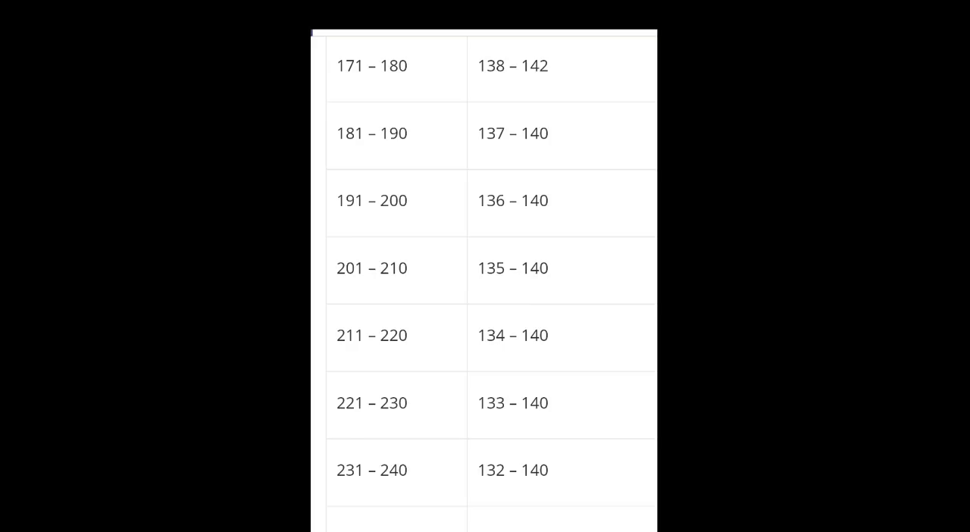
scroll("down", 3)
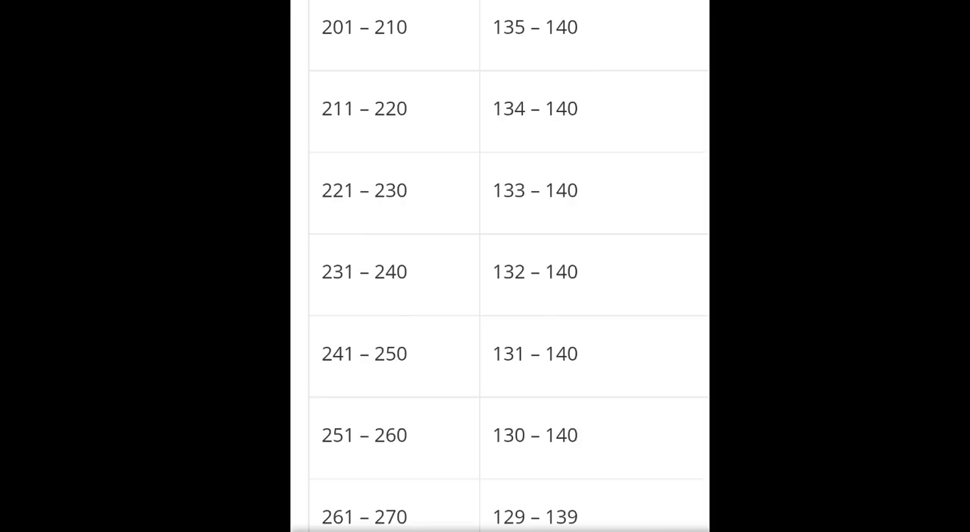
scroll("down", 3)
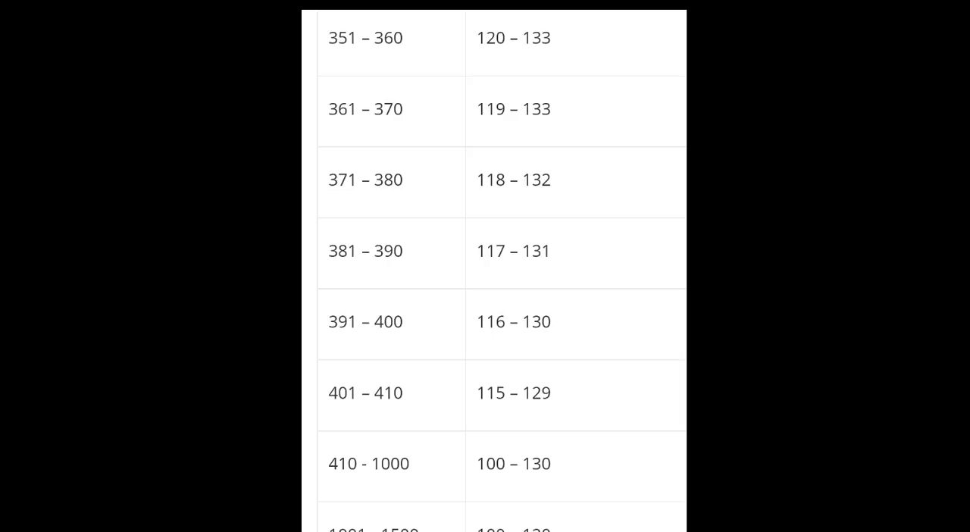
scroll("down", 3)
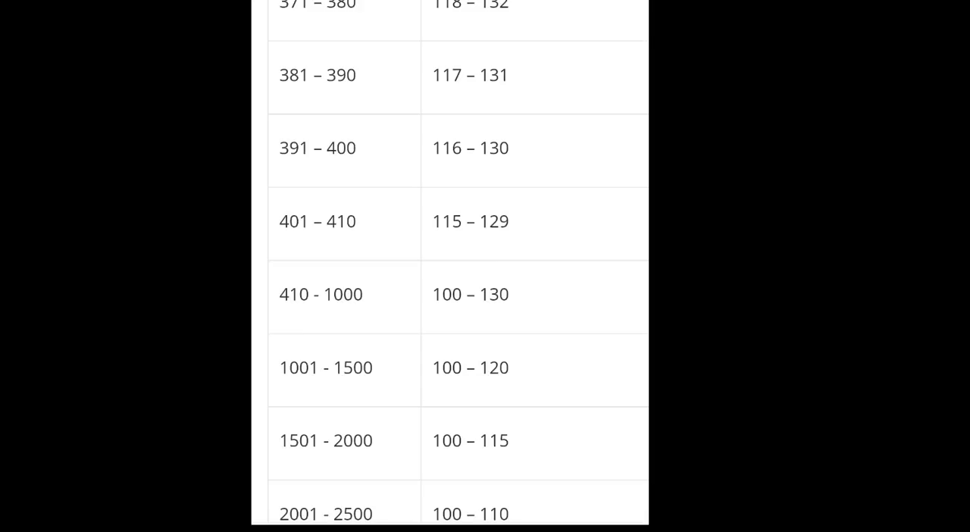
scroll("down", 3)
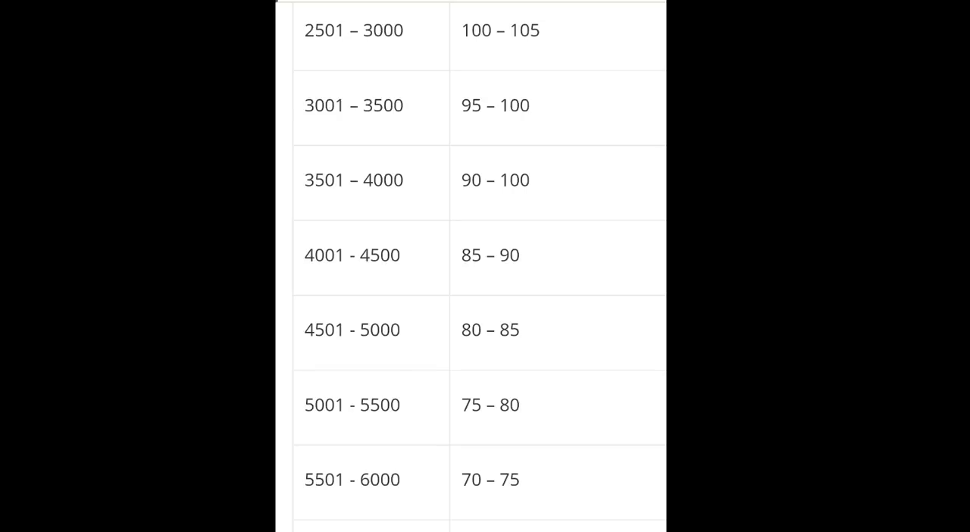
scroll("down", 3)
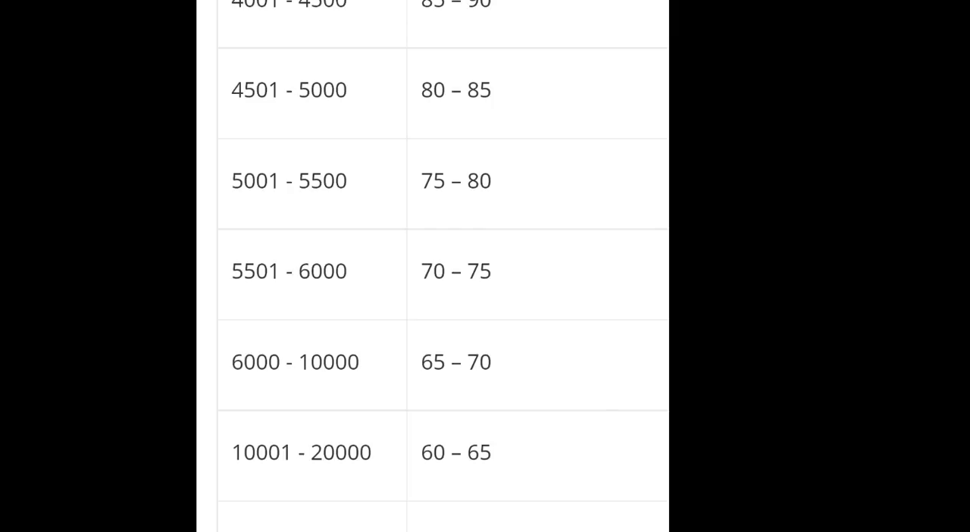
scroll("down", 3)
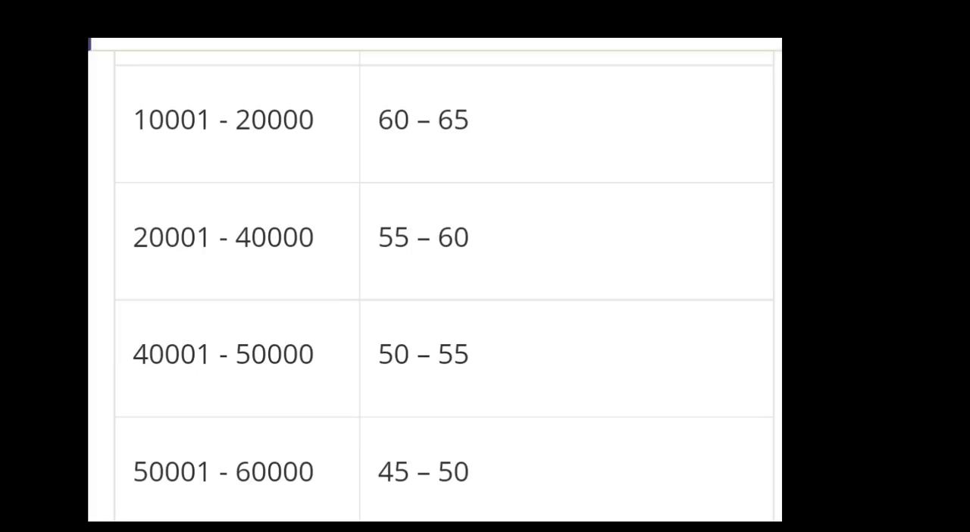